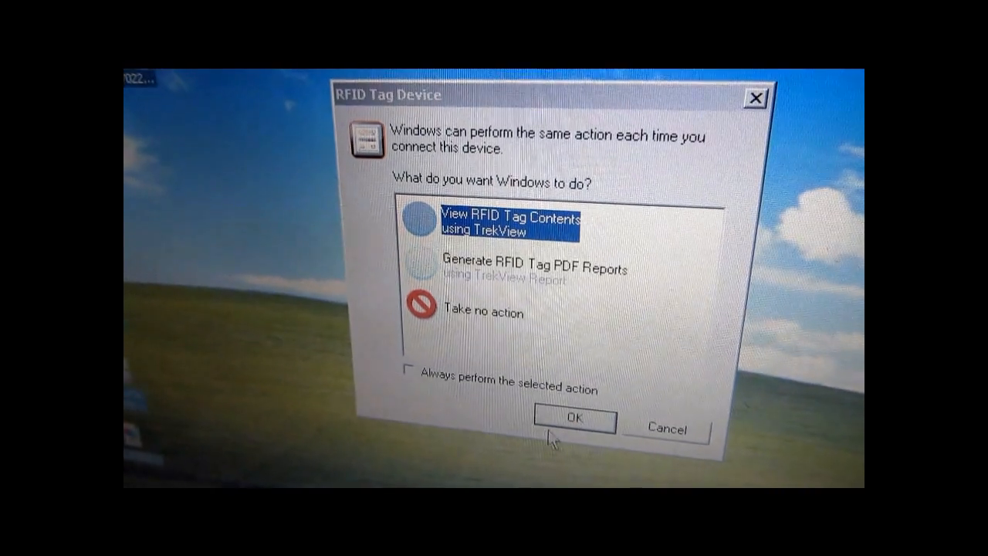
Step: Choose 'View RFID Tag Contents using TrekView' for the connected RFID tag device
left_click(573, 420)
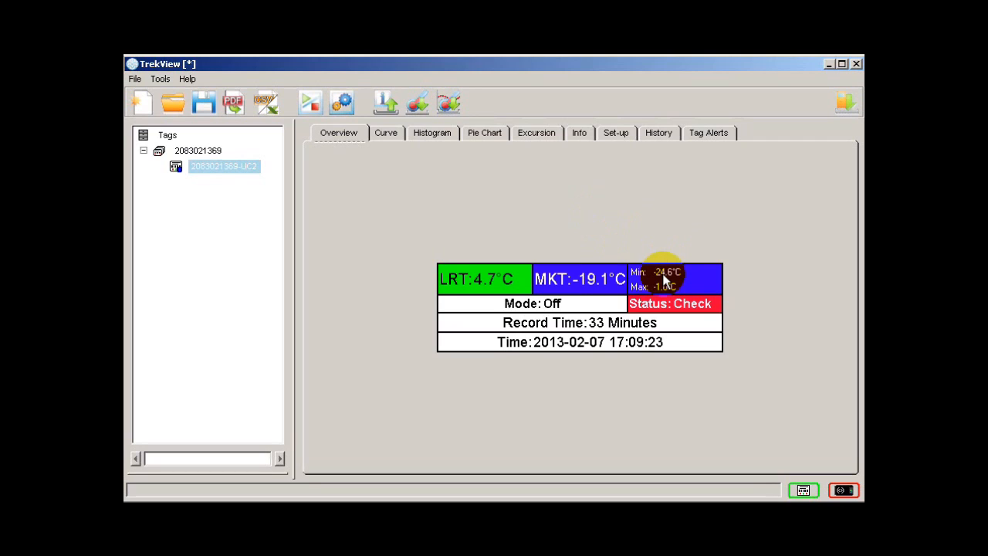
mouse_move(648, 292)
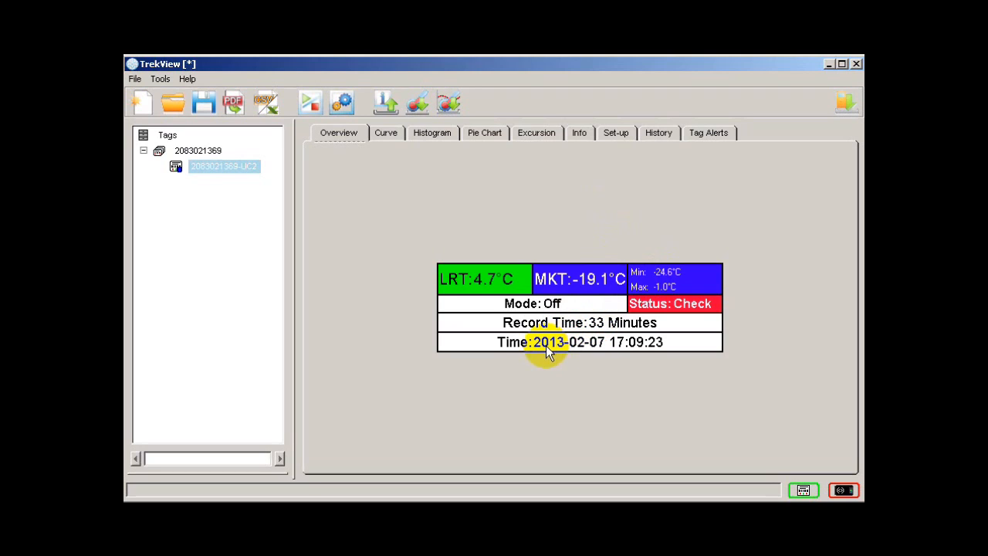
mouse_move(420, 127)
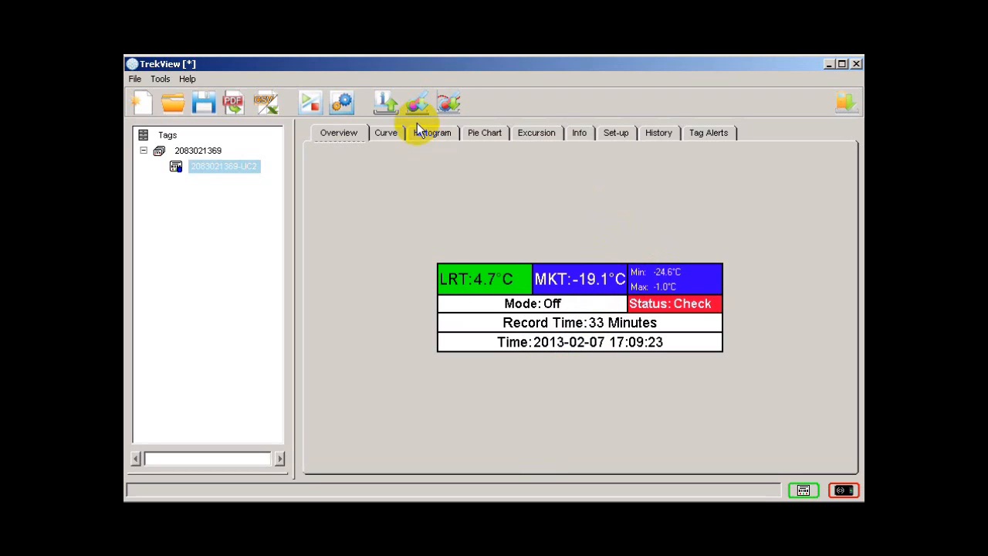
mouse_move(386, 133)
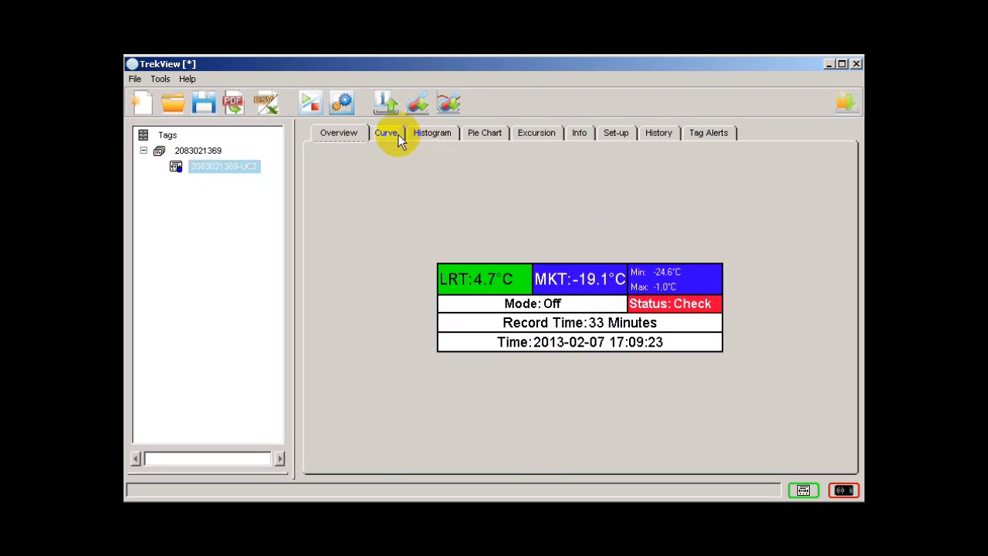
Step: View the tag's temperature curve over time, then its temperature histogram
left_click(386, 133)
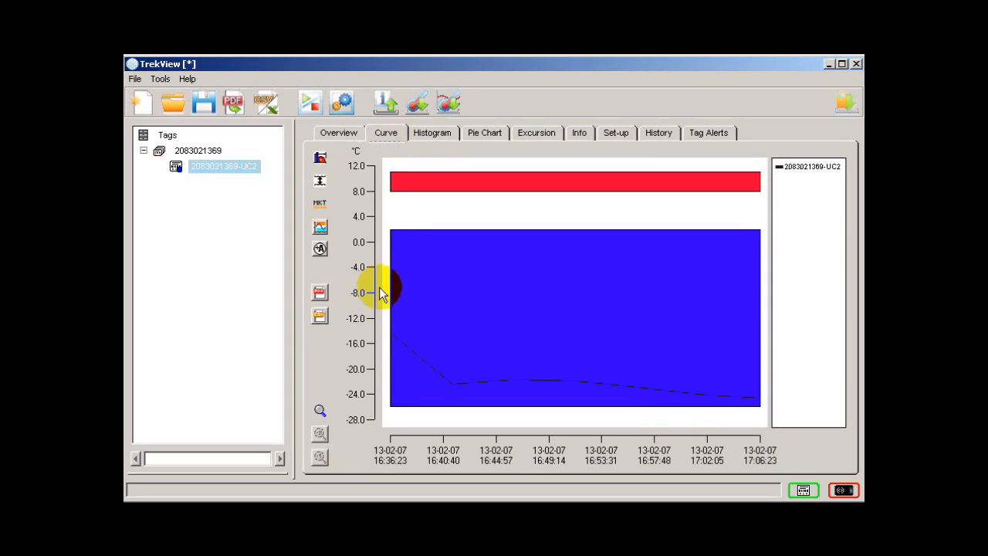
mouse_move(624, 278)
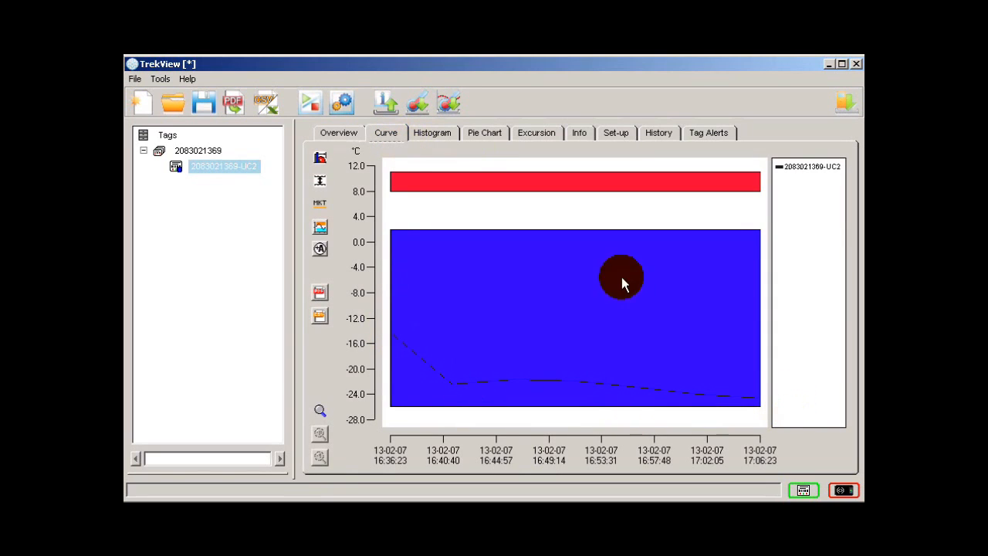
left_click(433, 133)
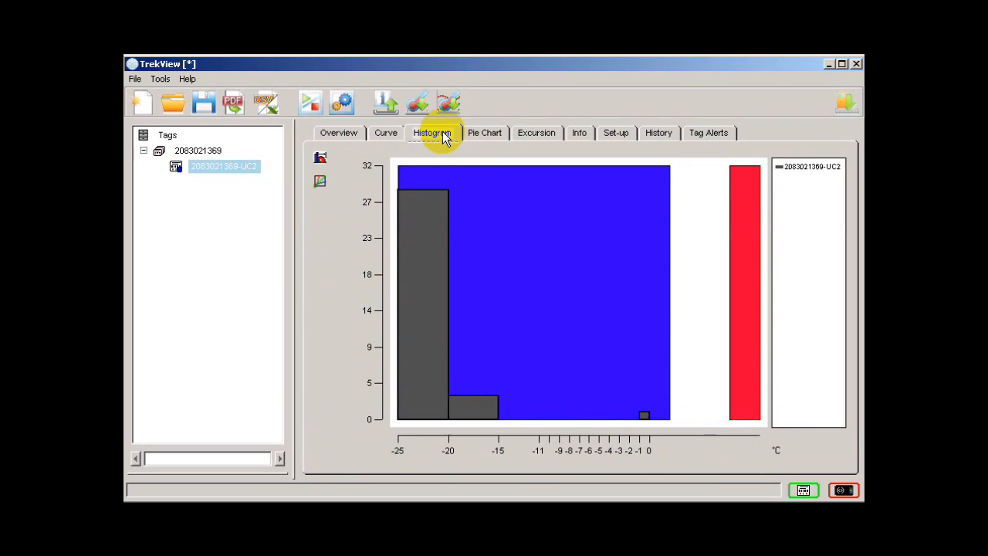
mouse_move(640, 423)
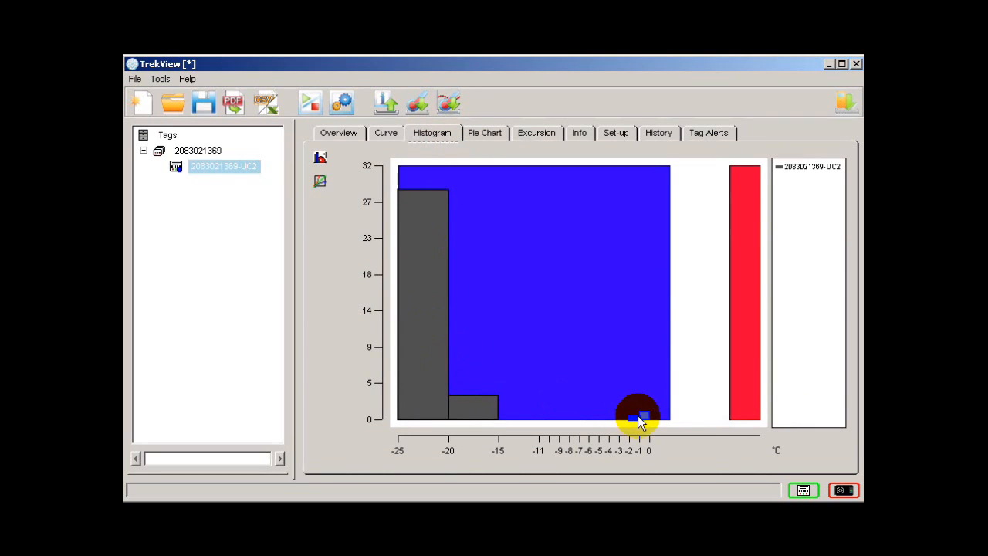
Step: Review the Pie Chart, Excursion, Info, Set-up and History views, ending on Tag Alerts showing none
left_click(485, 133)
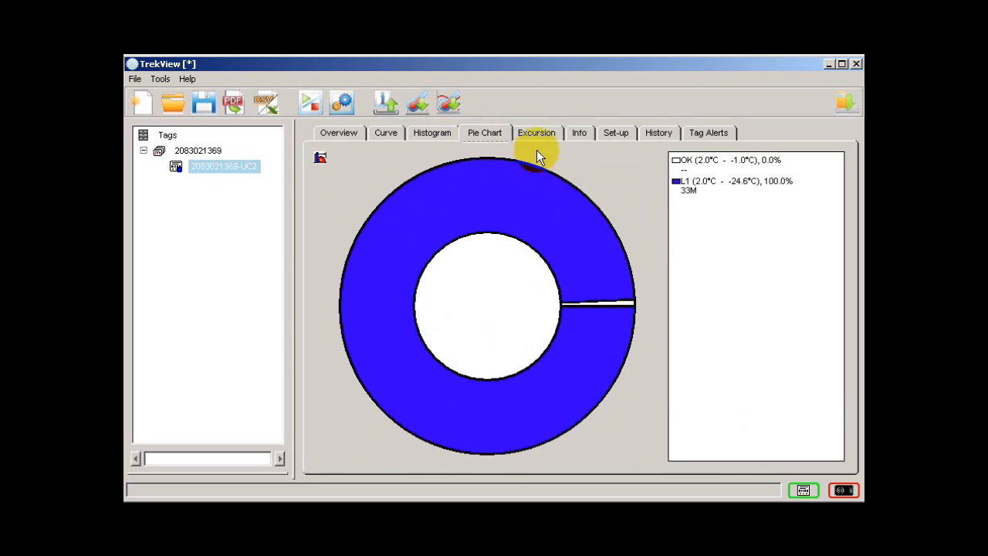
left_click(537, 133)
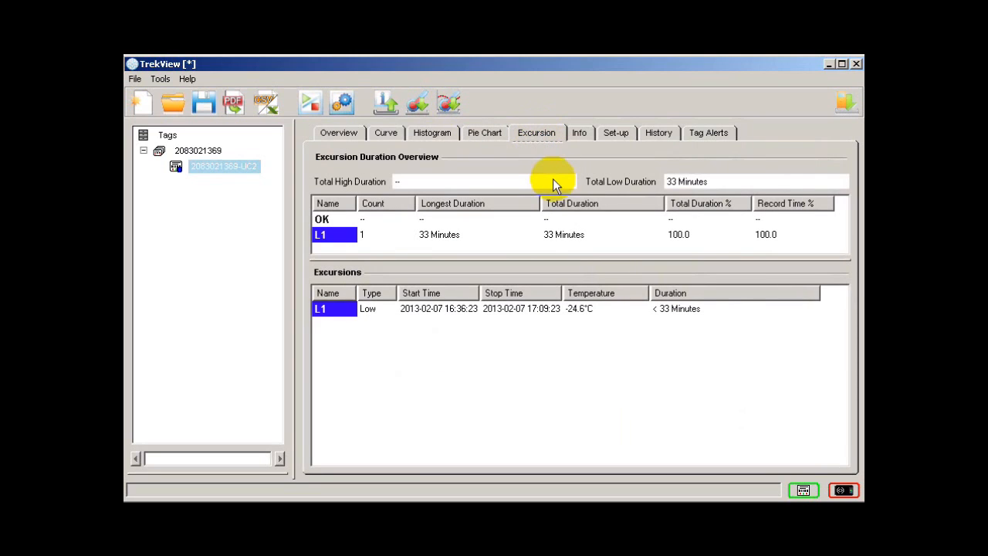
mouse_move(412, 250)
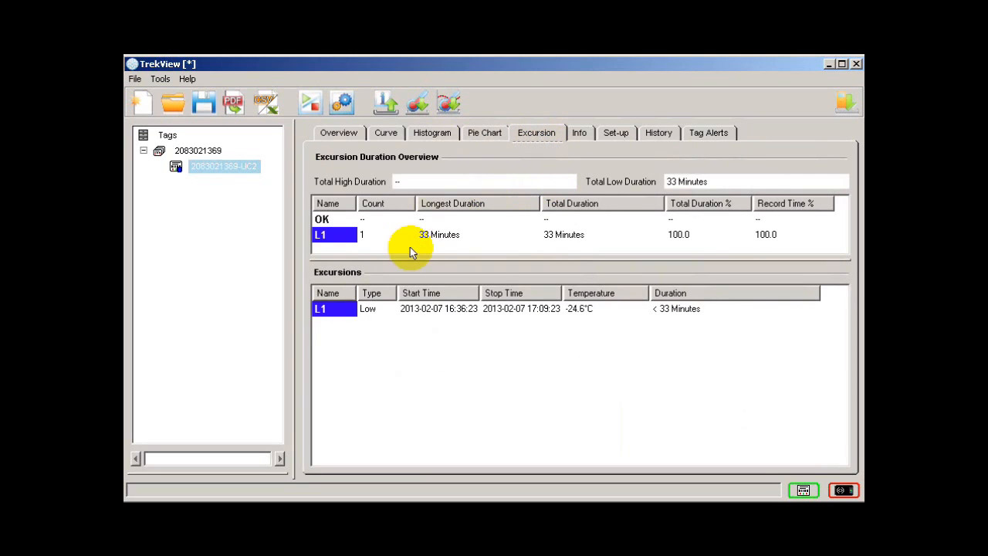
mouse_move(625, 116)
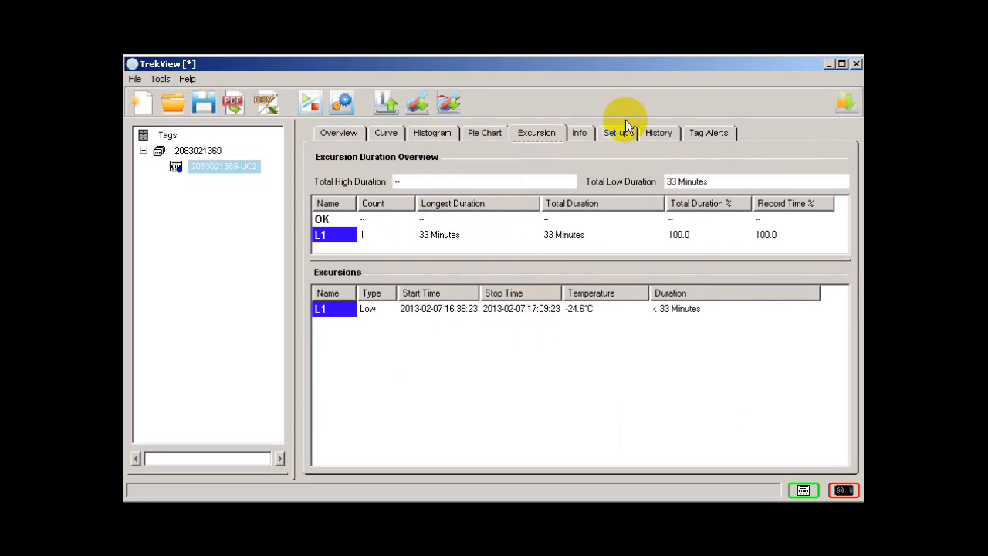
left_click(579, 132)
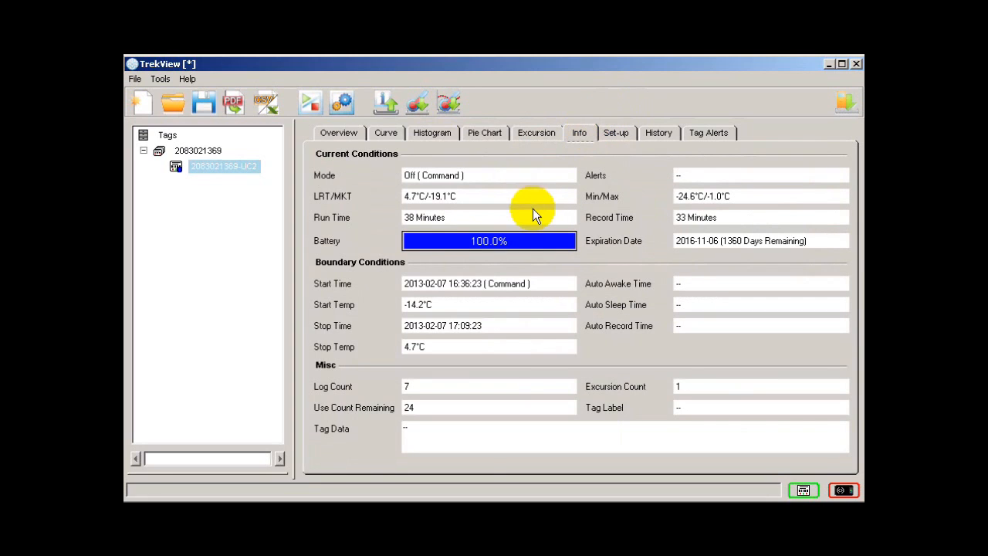
mouse_move(631, 176)
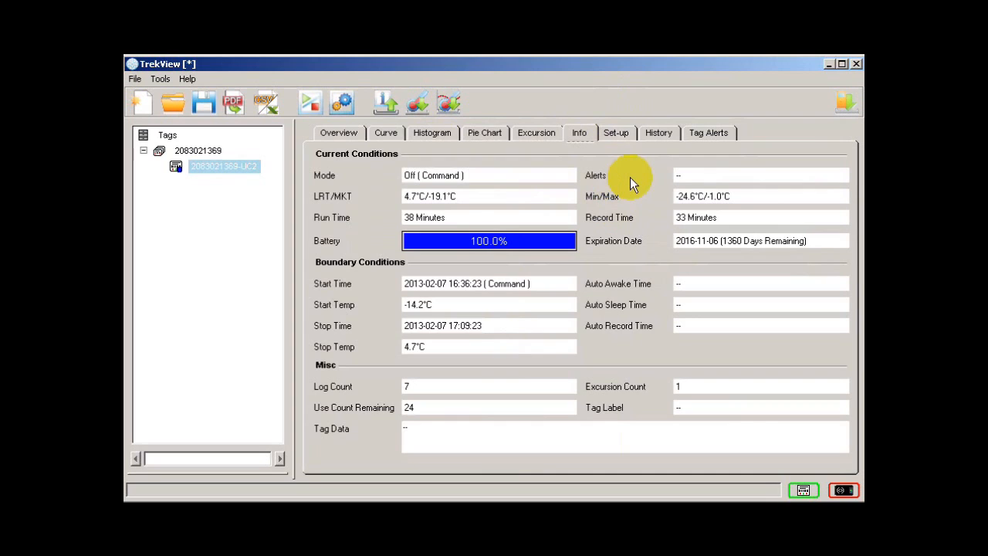
left_click(616, 133)
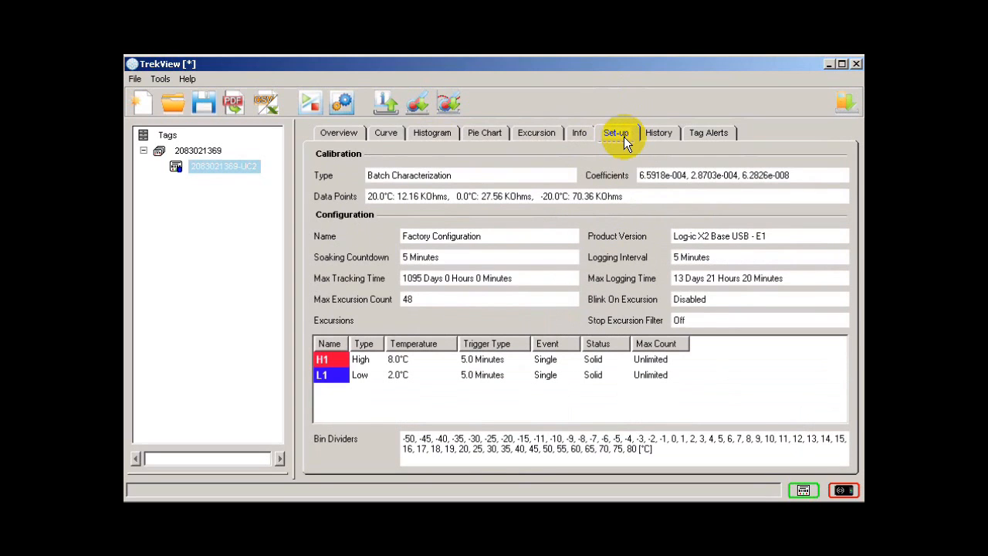
mouse_move(658, 132)
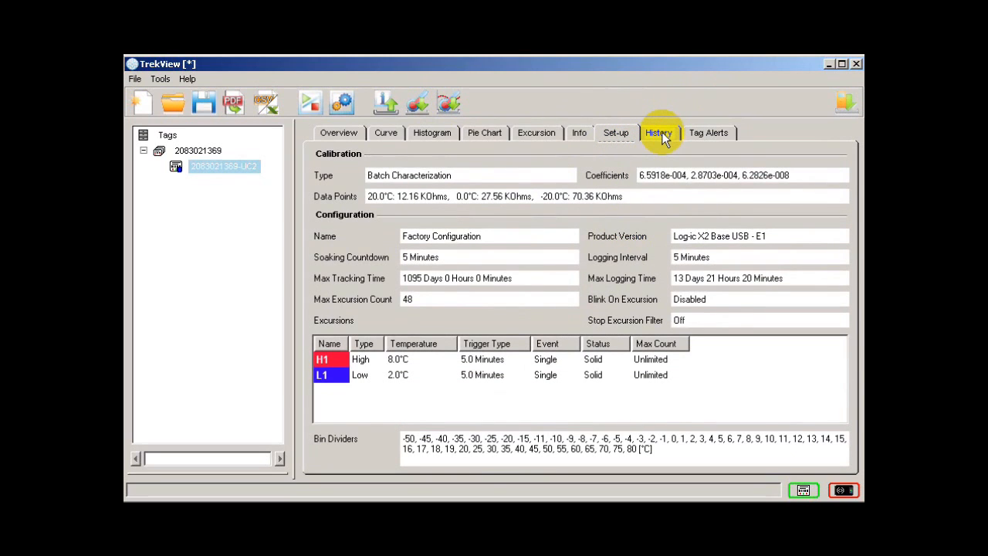
left_click(658, 133)
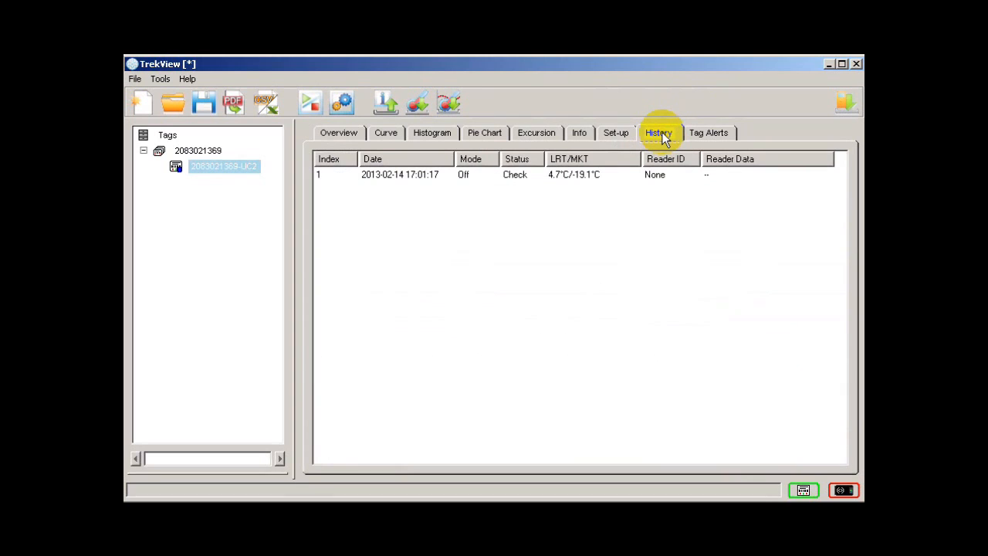
left_click(707, 133)
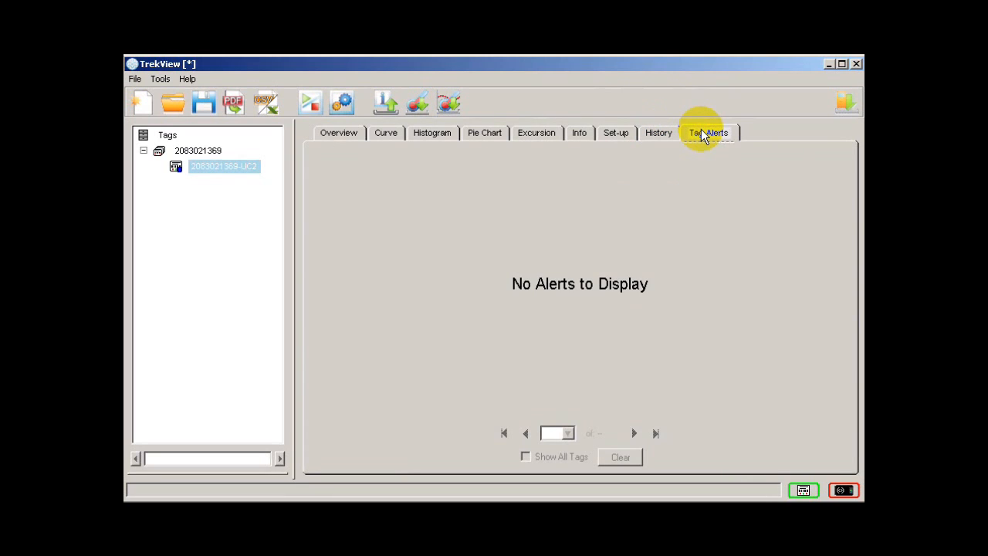
mouse_move(235, 103)
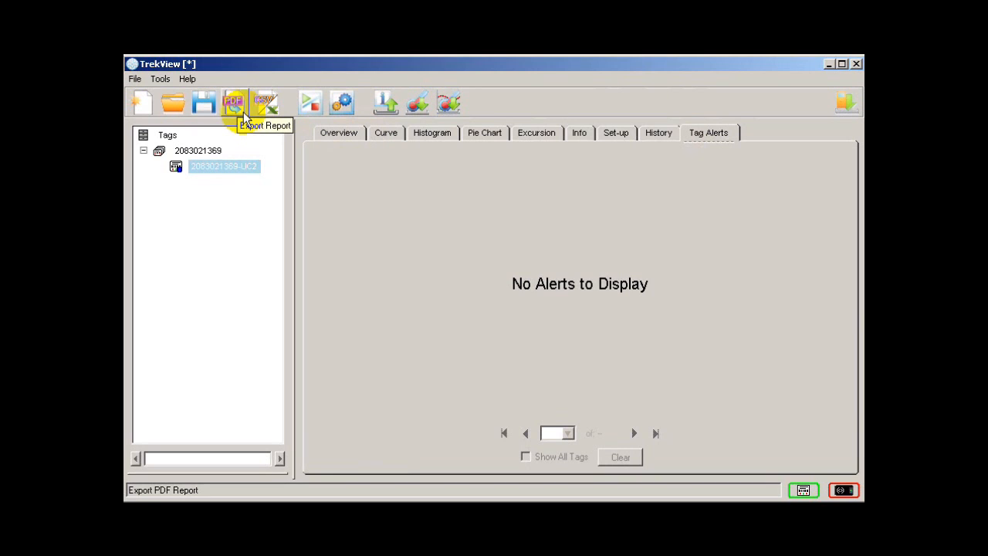
left_click(233, 102)
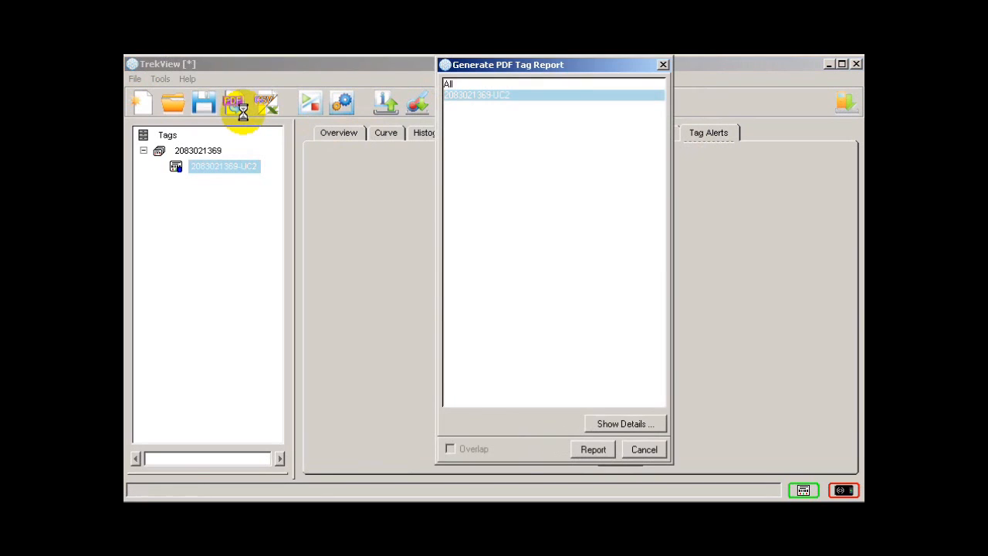
mouse_move(475, 224)
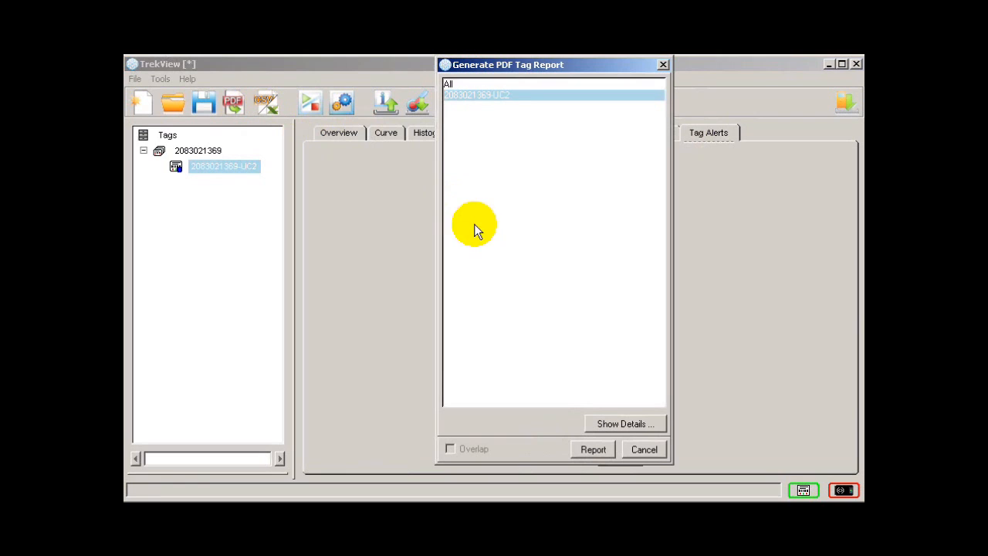
left_click(642, 448)
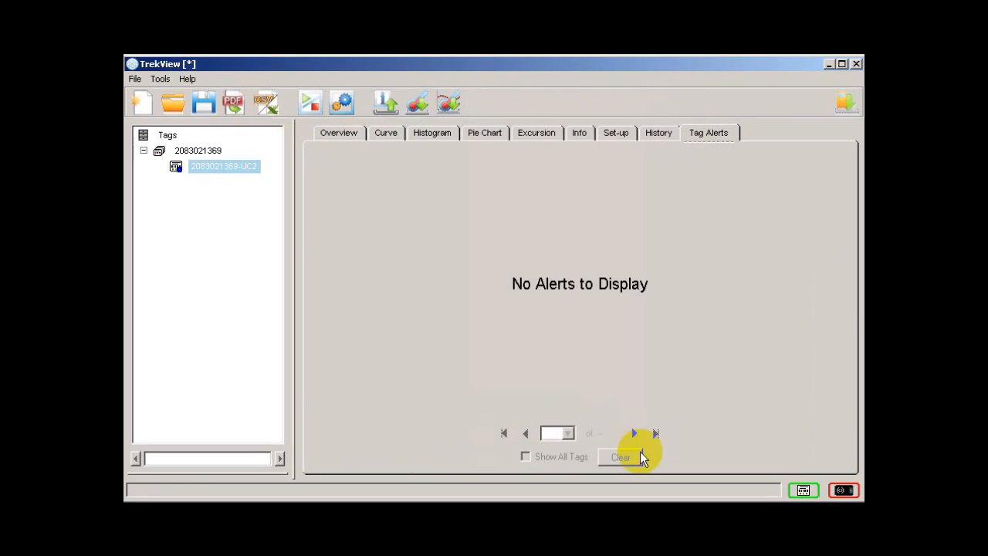
mouse_move(265, 102)
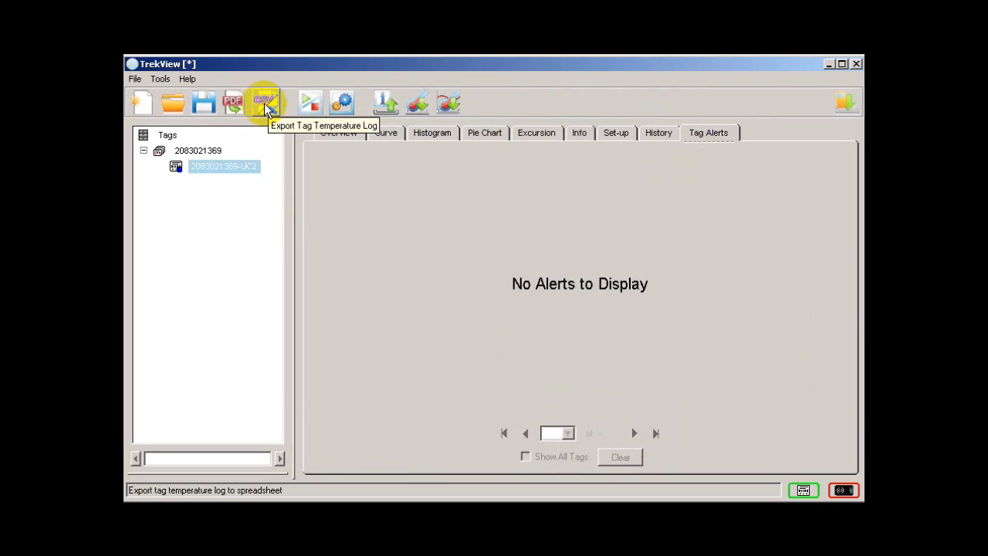